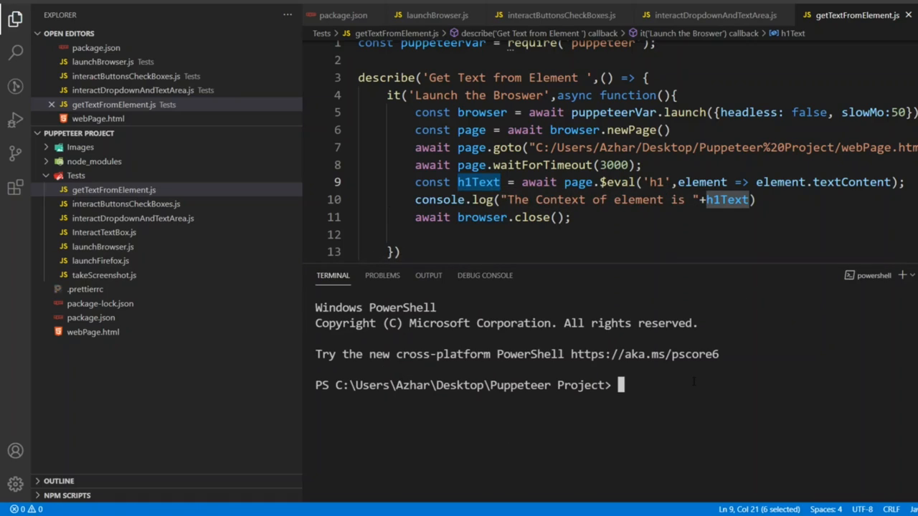
- Run npm test to see the Get Text from Element test pass, then clear the terminal with cls
{"action": "type", "text": "npm test"}
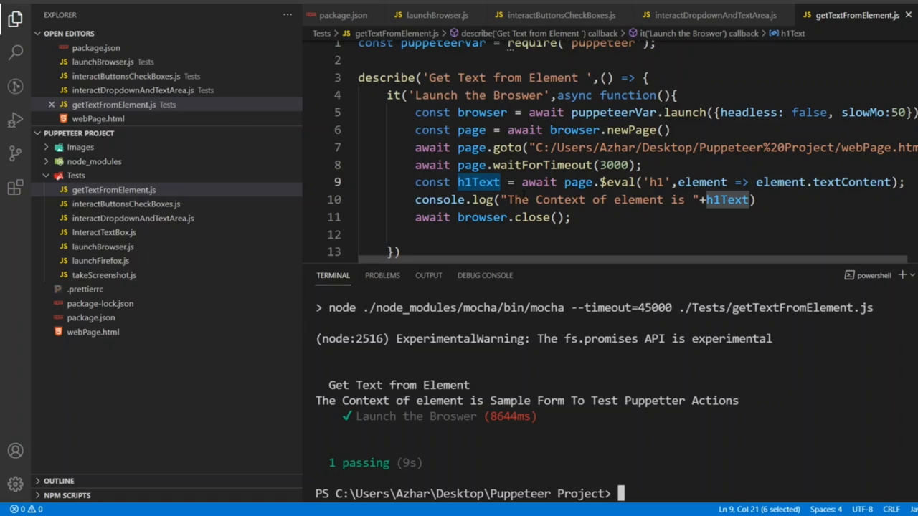
{"action": "type", "text": "cl"}
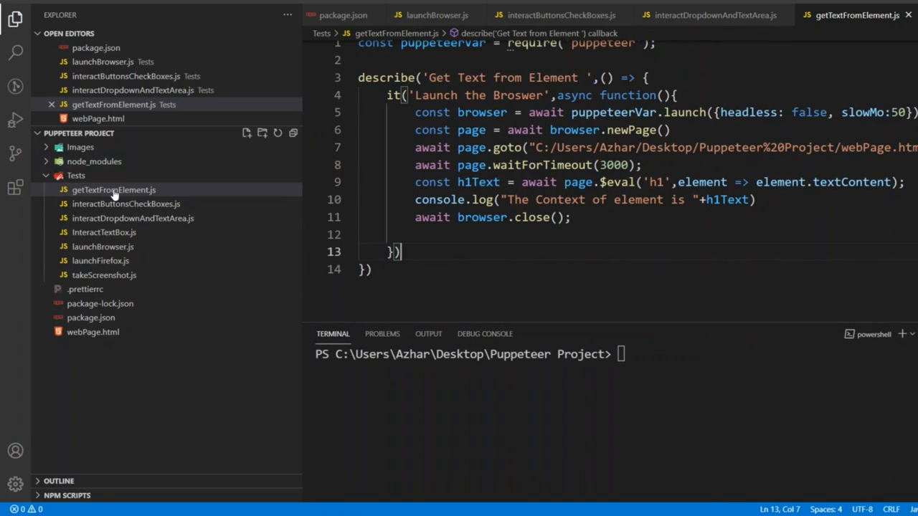
- Create getURLandTitle.js inside the Tests folder and paste the get-text test code into it
{"action": "left_click", "coordinate": [76, 175]}
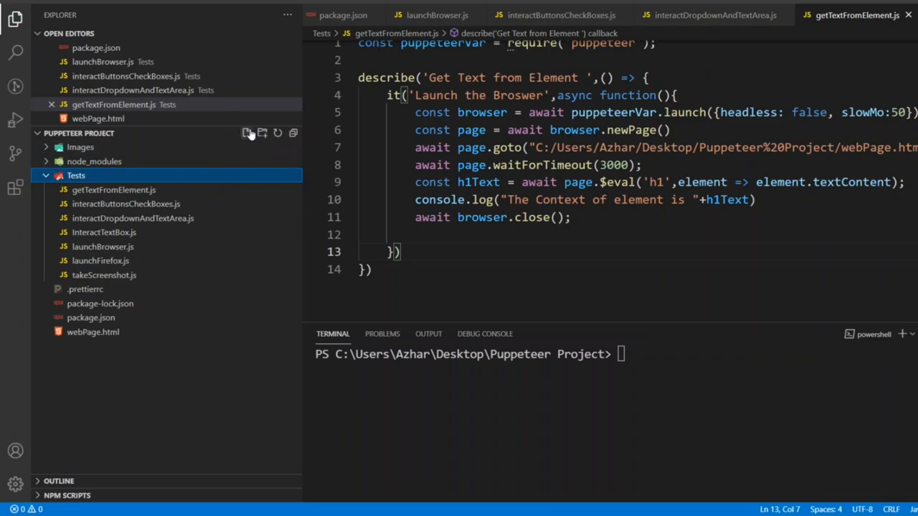
{"action": "left_click", "coordinate": [249, 133]}
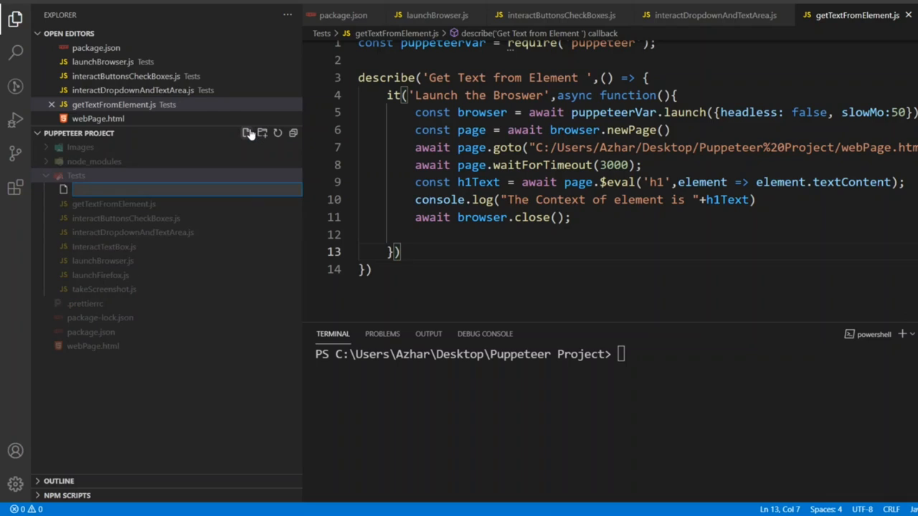
{"action": "type", "text": "getURLandTitle.js"}
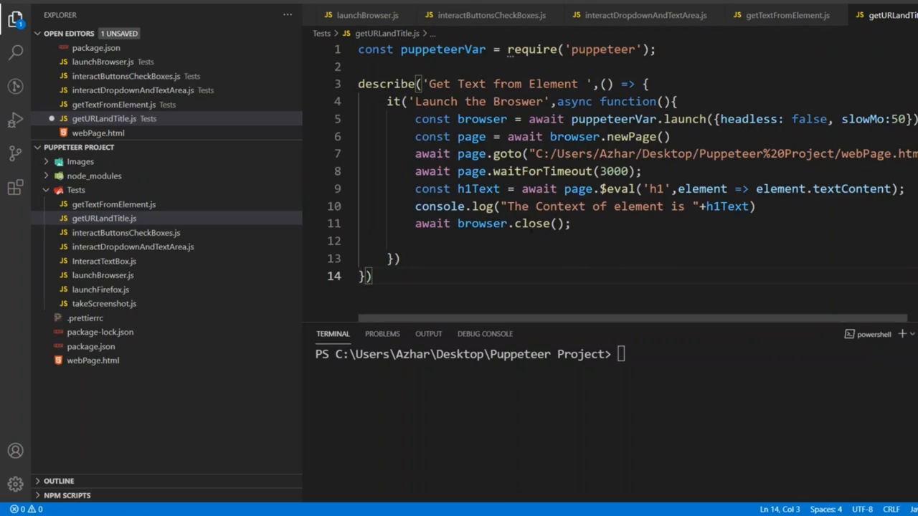
- Replace the h1Text lines with const pageURL = await page.url()
{"action": "left_click_drag", "start_coordinate": [415, 189], "coordinate": [530, 207]}
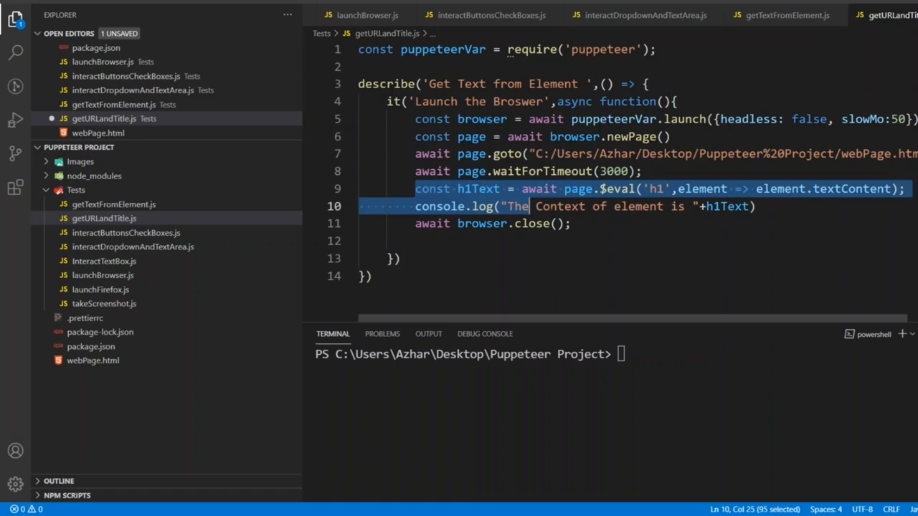
{"action": "key", "text": "Delete"}
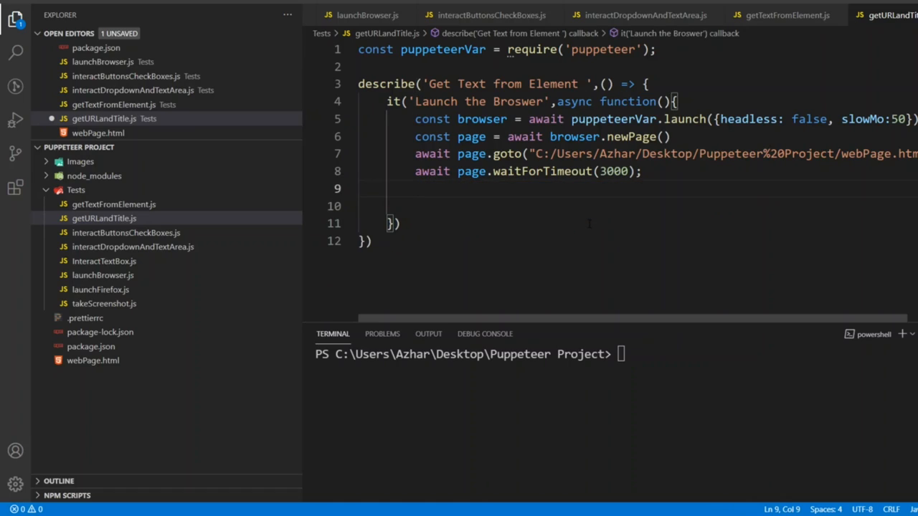
{"action": "type", "text": "con"}
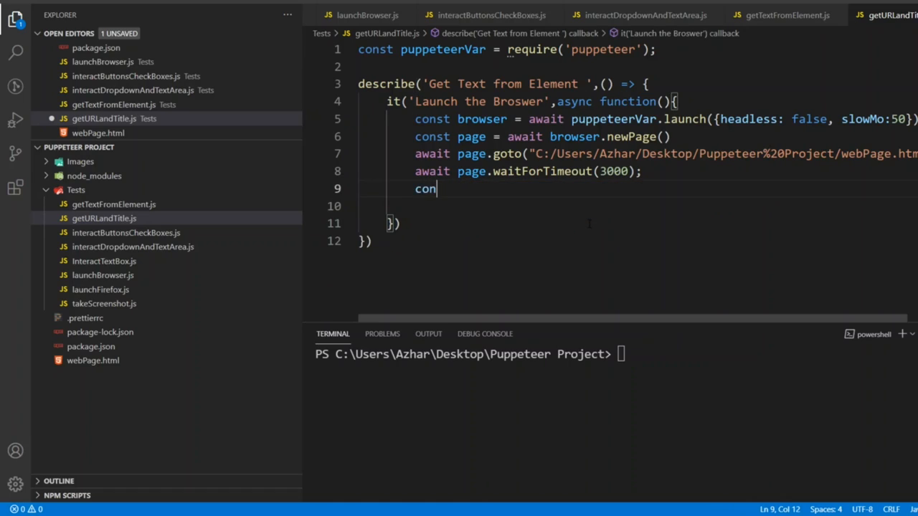
{"action": "type", "text": "st"}
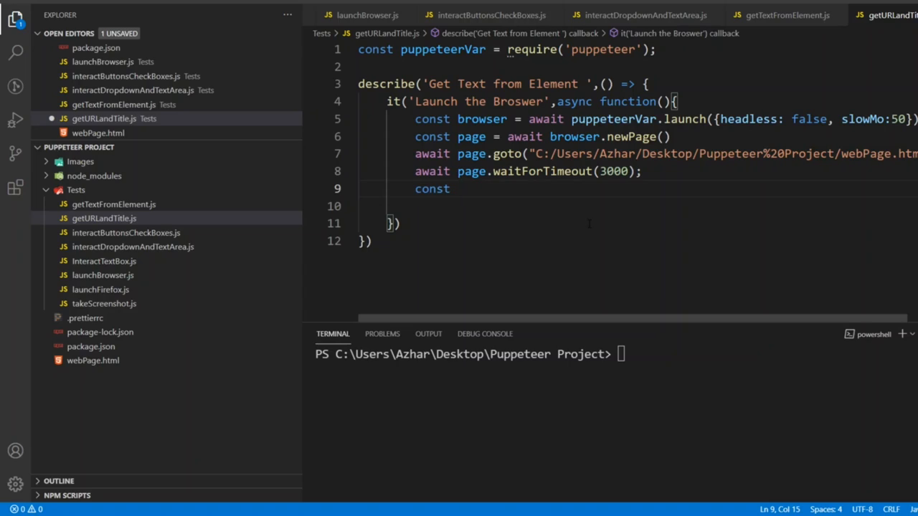
{"action": "type", "text": "pageURL"}
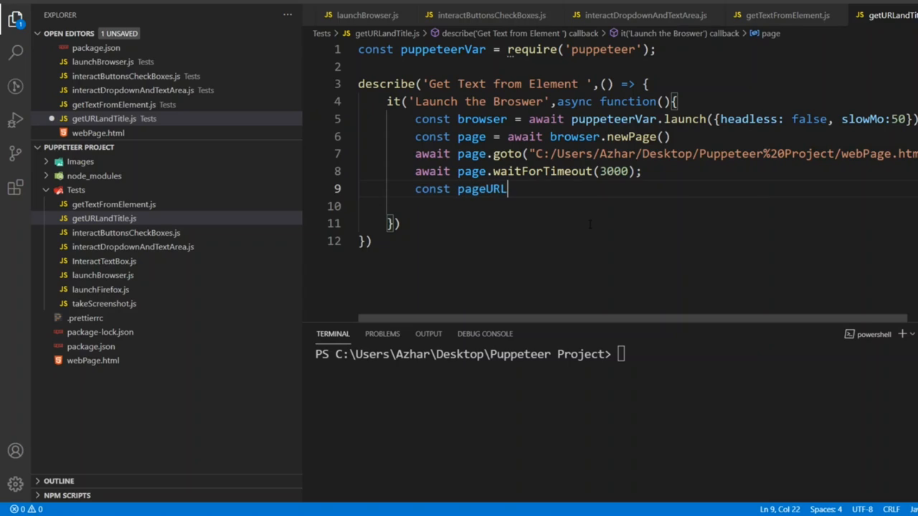
{"action": "type", "text": "="}
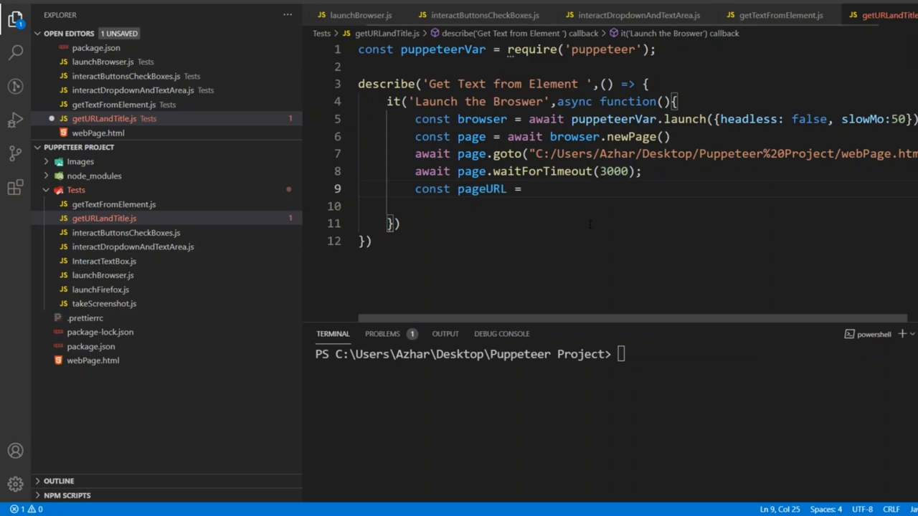
{"action": "type", "text": "await"}
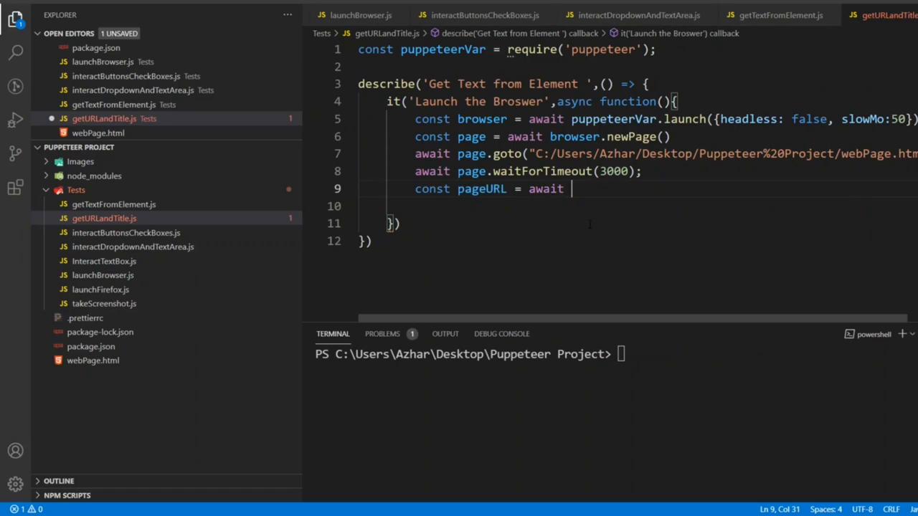
{"action": "type", "text": "pag"}
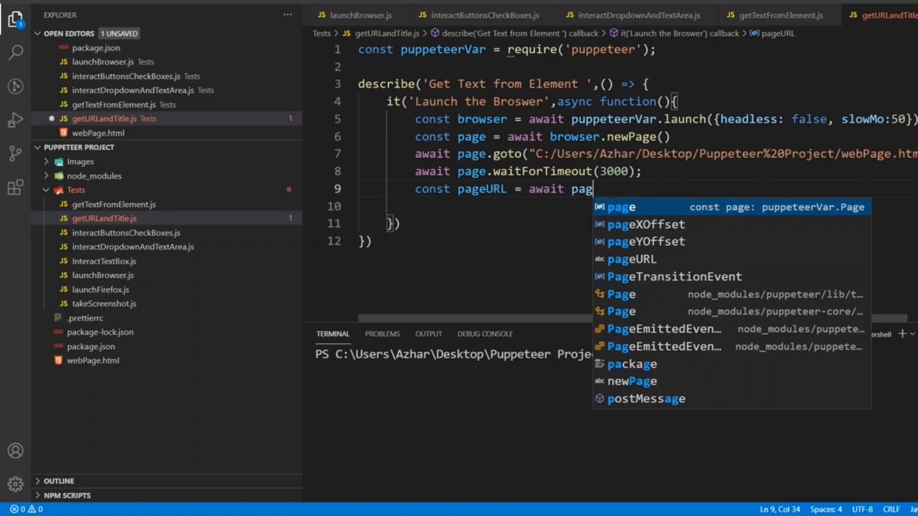
{"action": "type", "text": "e.url();"}
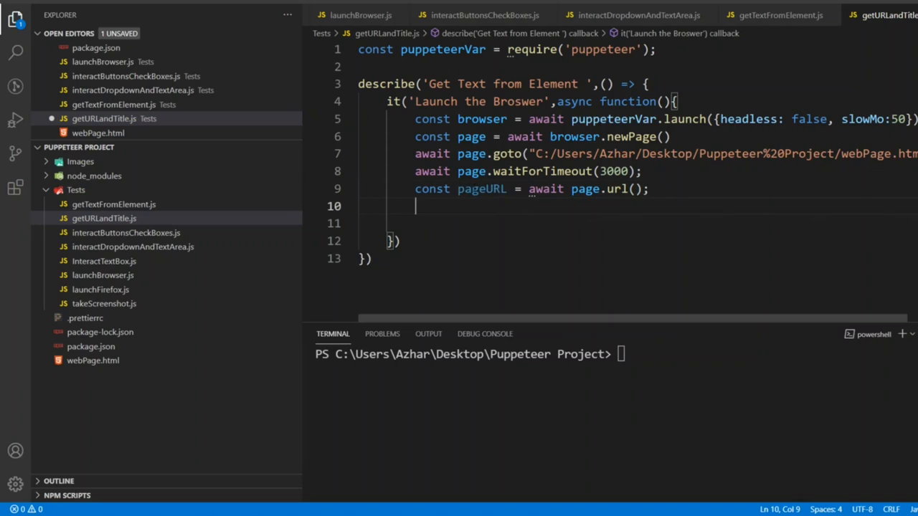
- Log "The page URL is : "+pageURL and add await browser.close(); after it
{"action": "double_click", "coordinate": [481, 189]}
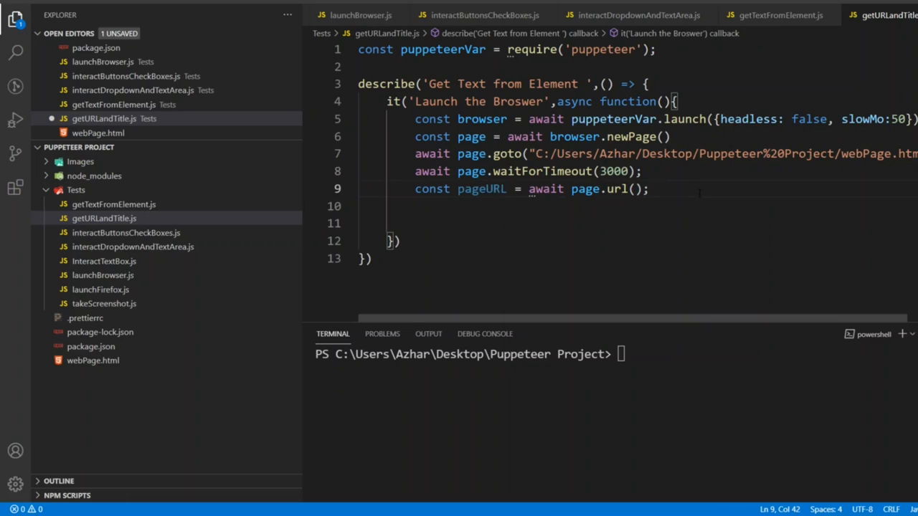
{"action": "key", "text": "Enter"}
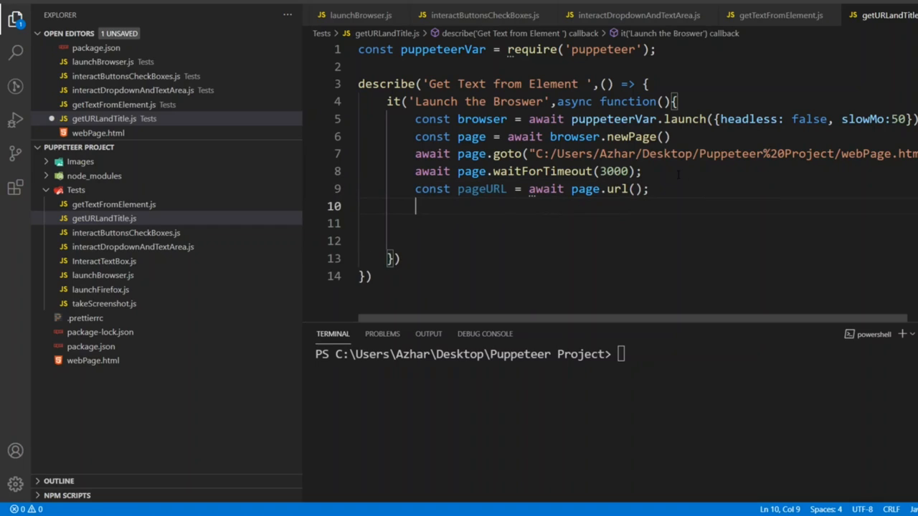
{"action": "type", "text": "console.l"}
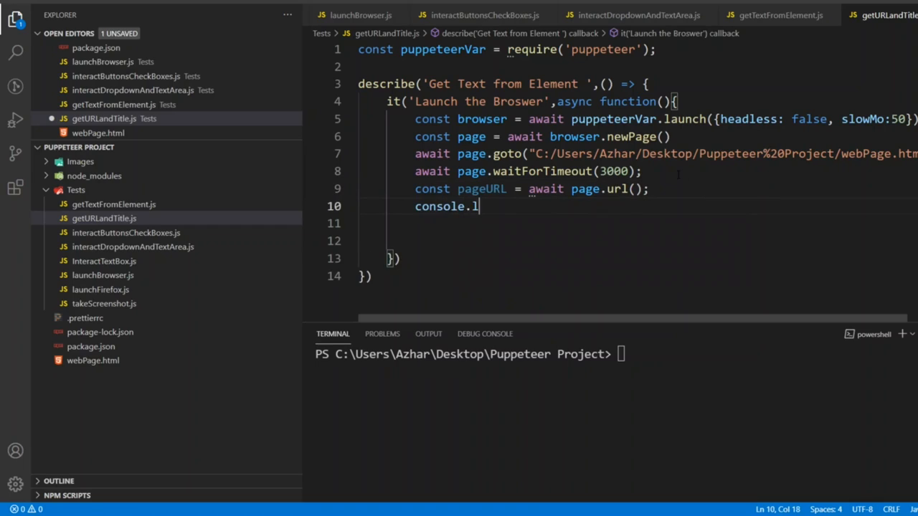
{"action": "type", "text": "og(\"\")"}
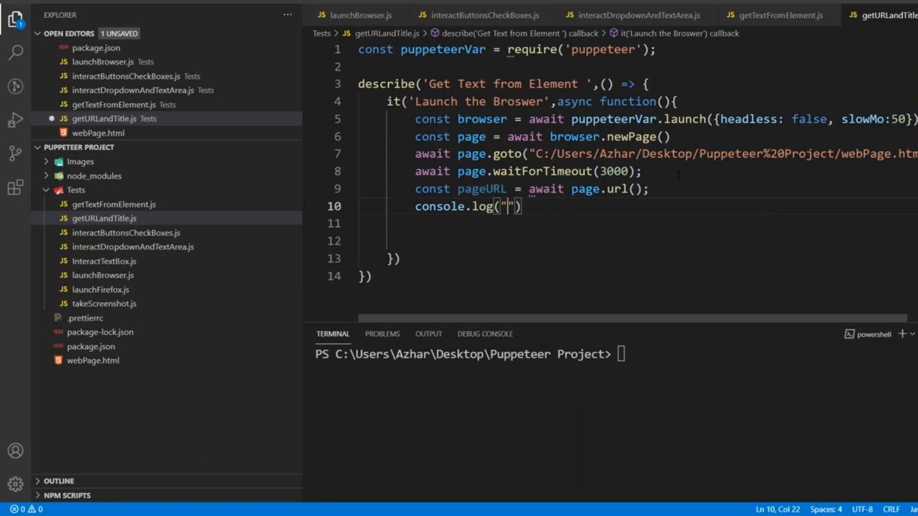
{"action": "type", "text": "The page URL is"}
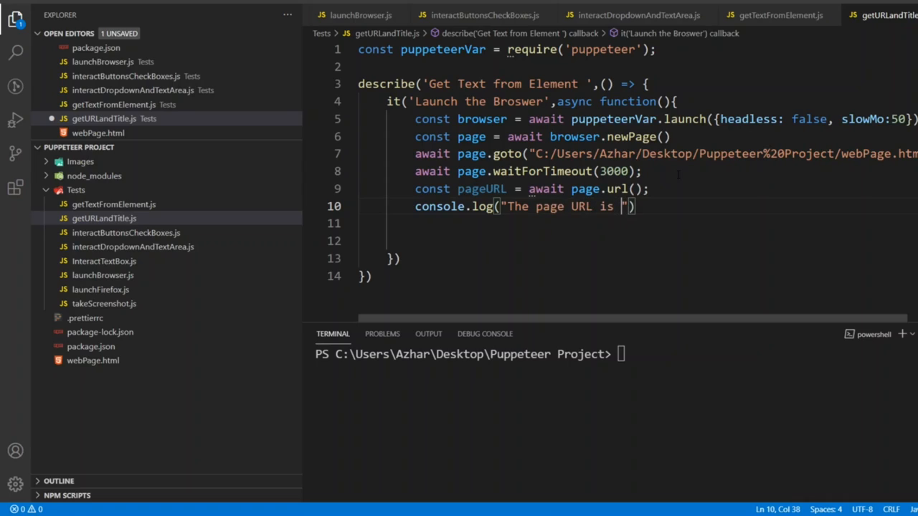
{"action": "type", "text": ":"}
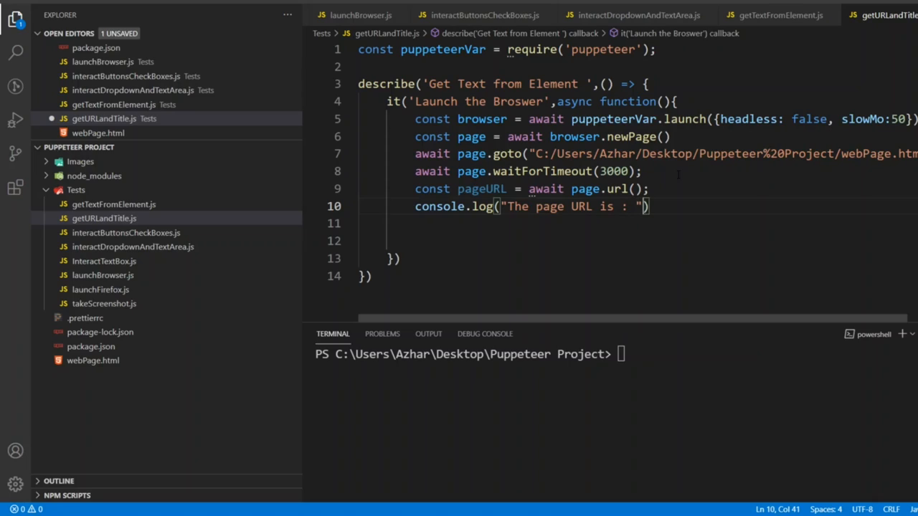
{"action": "type", "text": "+p"}
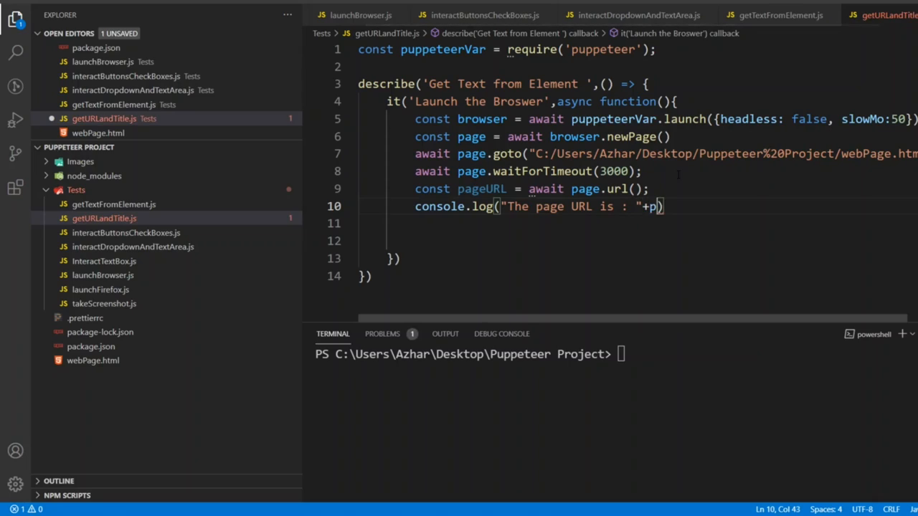
{"action": "type", "text": "ageURL"}
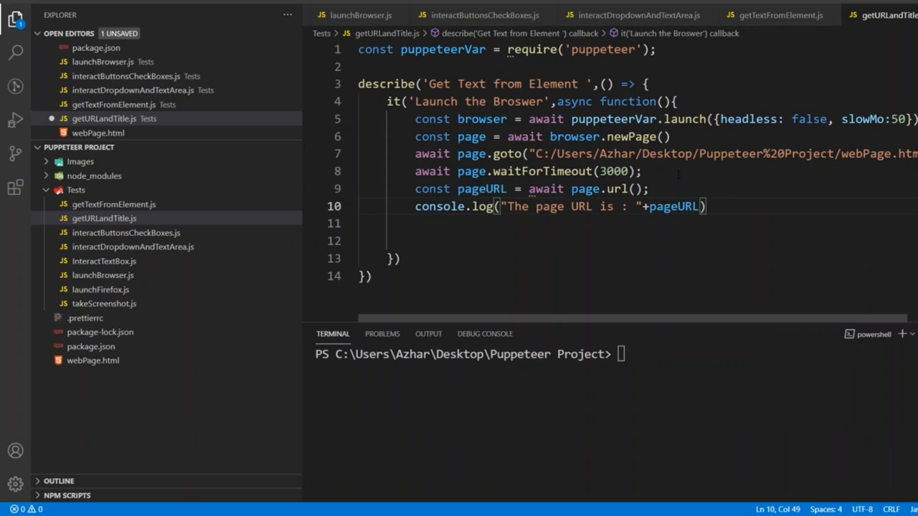
{"action": "type", "text": "await browser.close();"}
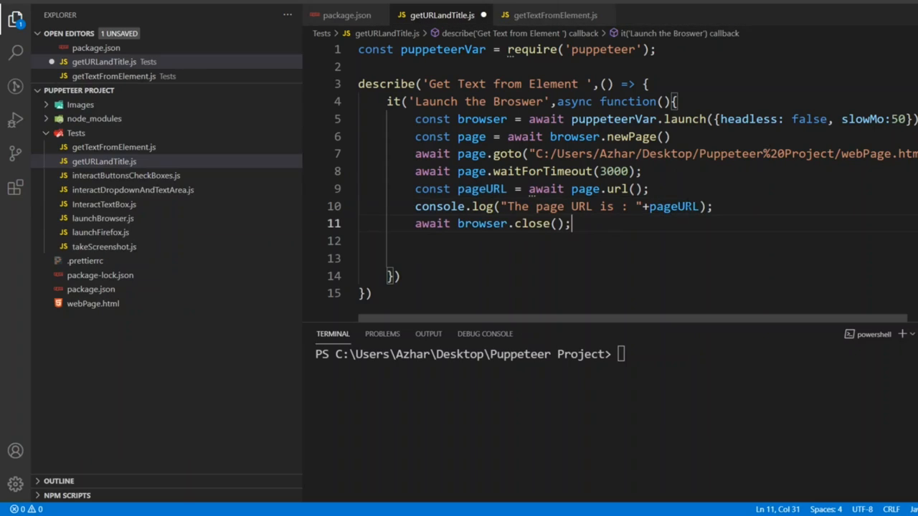
{"action": "mouse_move", "coordinate": [774, 209]}
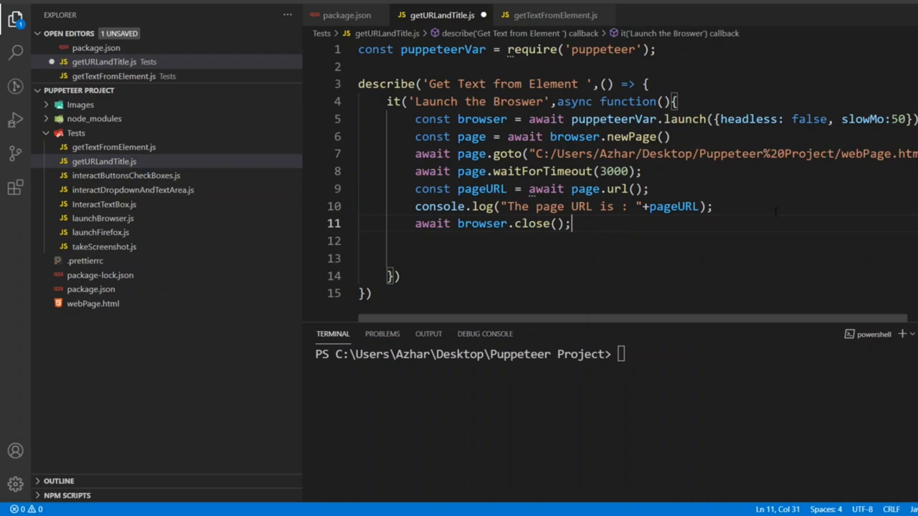
- Add const pageTITLE = await page.title(); before browser.close() and copy the URL log line for reuse
{"action": "key", "text": "Enter"}
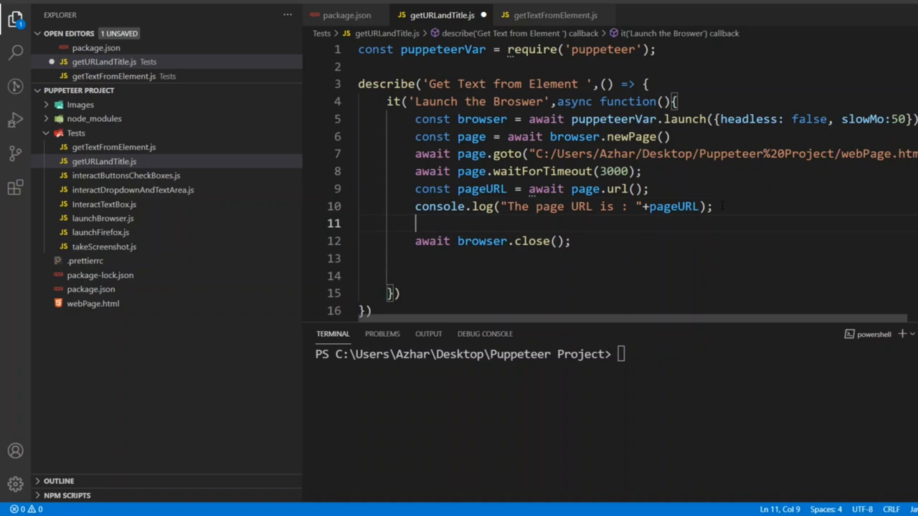
{"action": "type", "text": "const"}
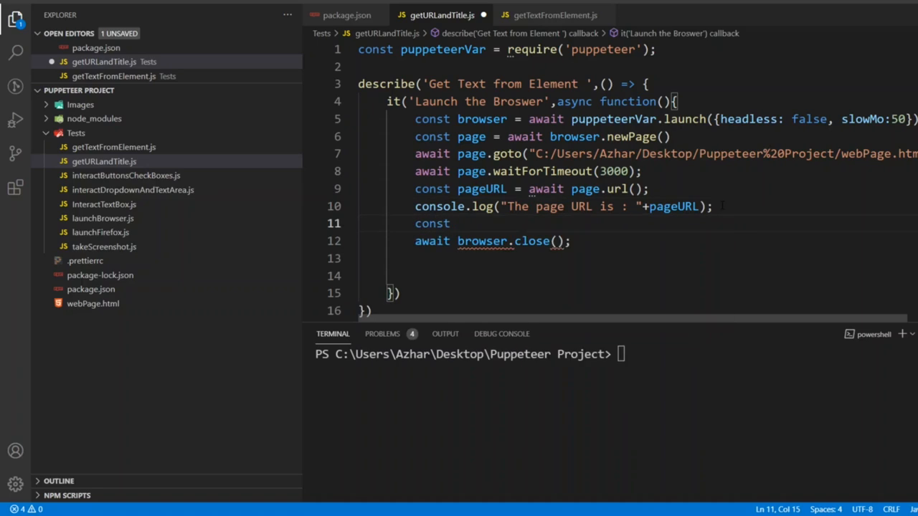
{"action": "type", "text": "page"}
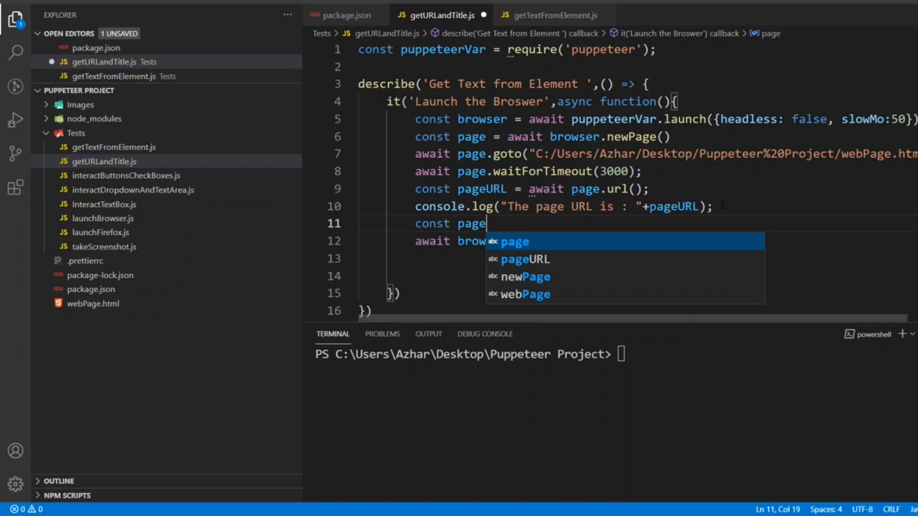
{"action": "type", "text": "TITLE ="}
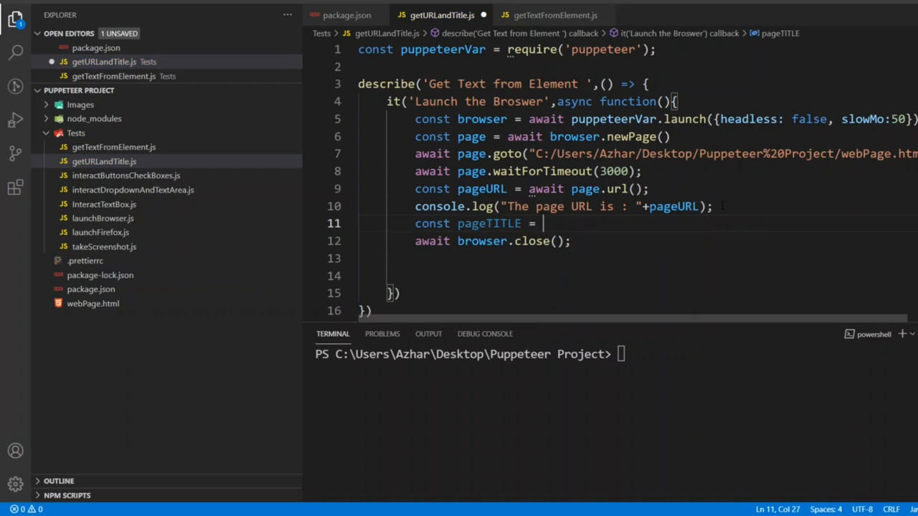
{"action": "type", "text": "await pag"}
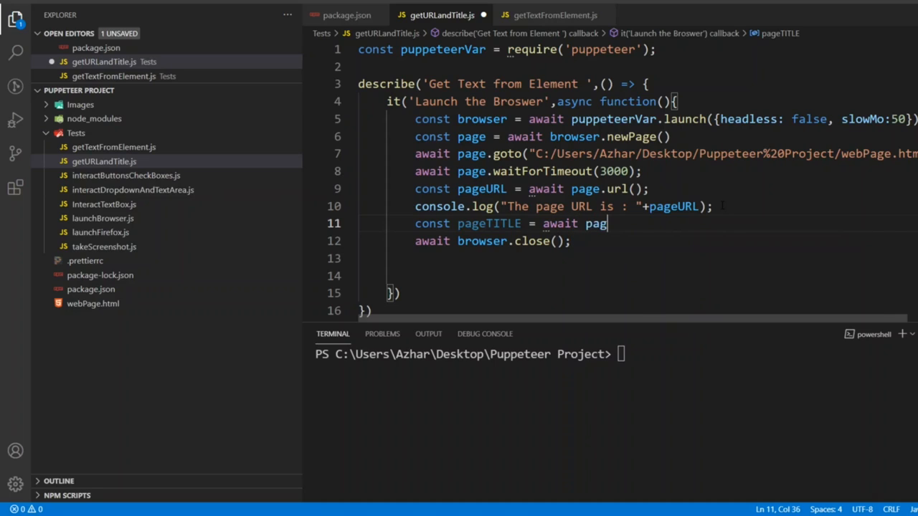
{"action": "type", "text": "e."}
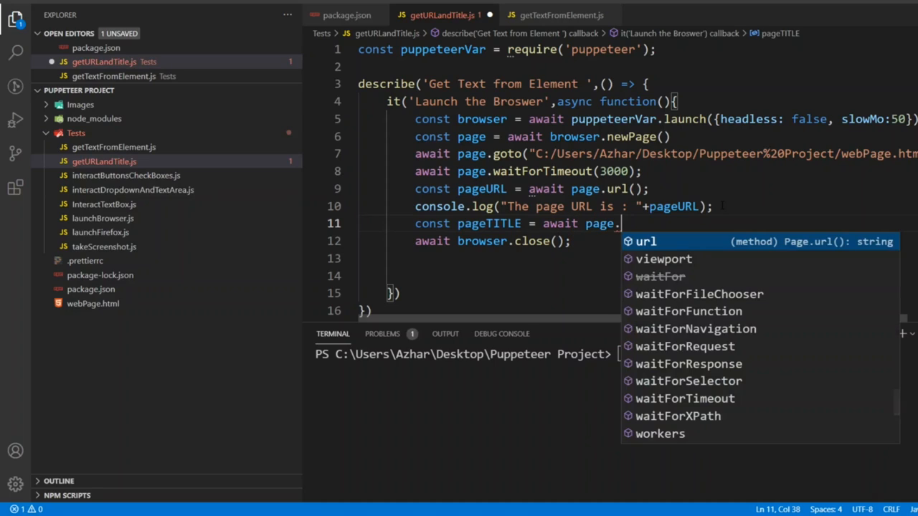
{"action": "type", "text": "title();"}
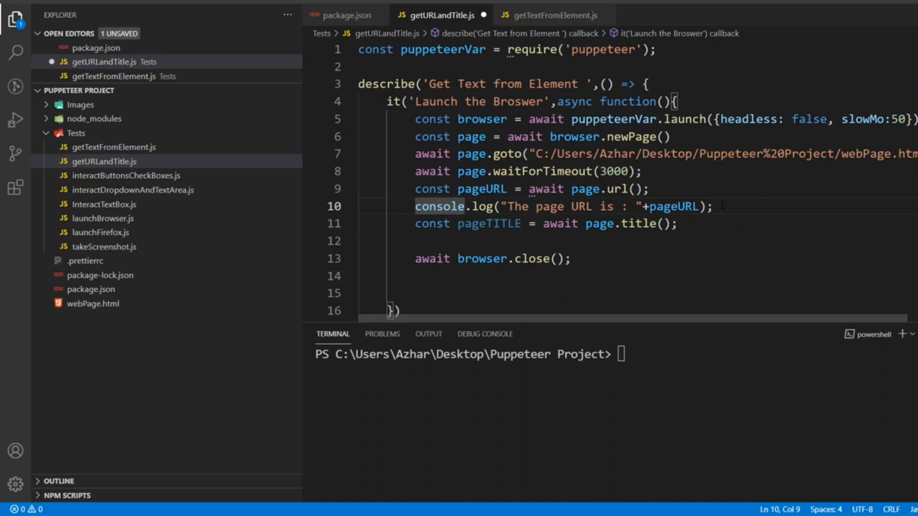
{"action": "left_click_drag", "start_coordinate": [414, 207], "coordinate": [712, 206]}
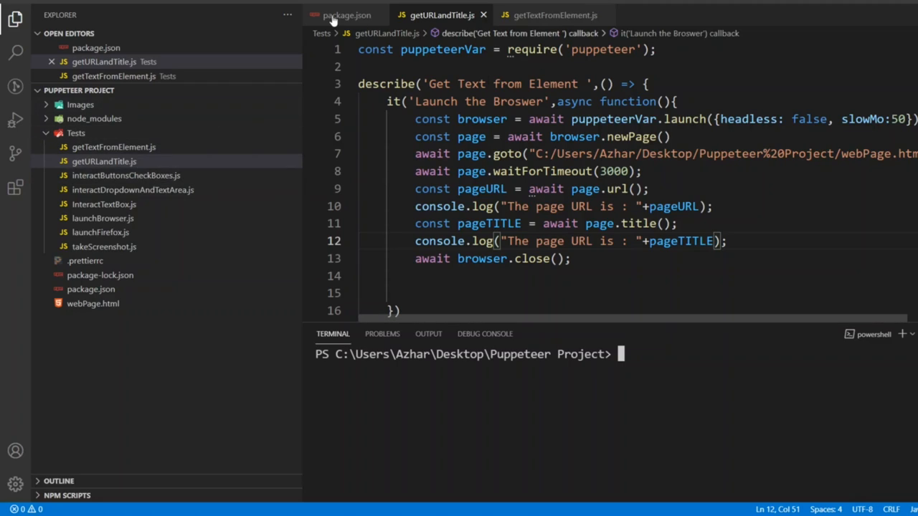
- Rename the describe suite to 'Get URL and TILTE', dropping the from Element wording
{"action": "left_click", "coordinate": [347, 15]}
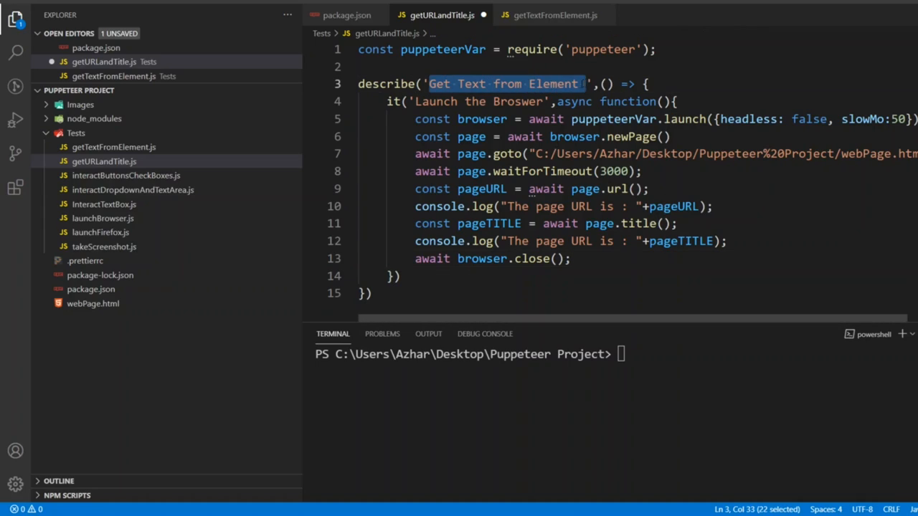
{"action": "key", "text": "shift+Left"}
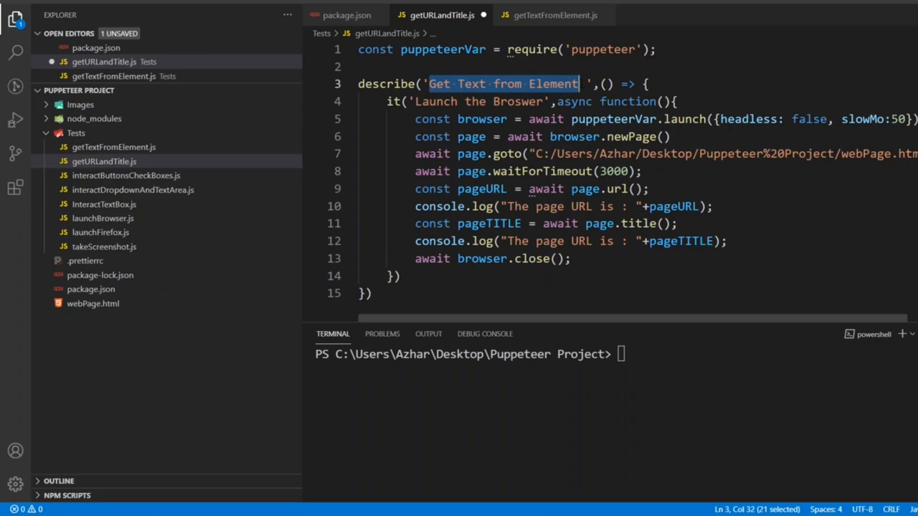
{"action": "double_click", "coordinate": [470, 84]}
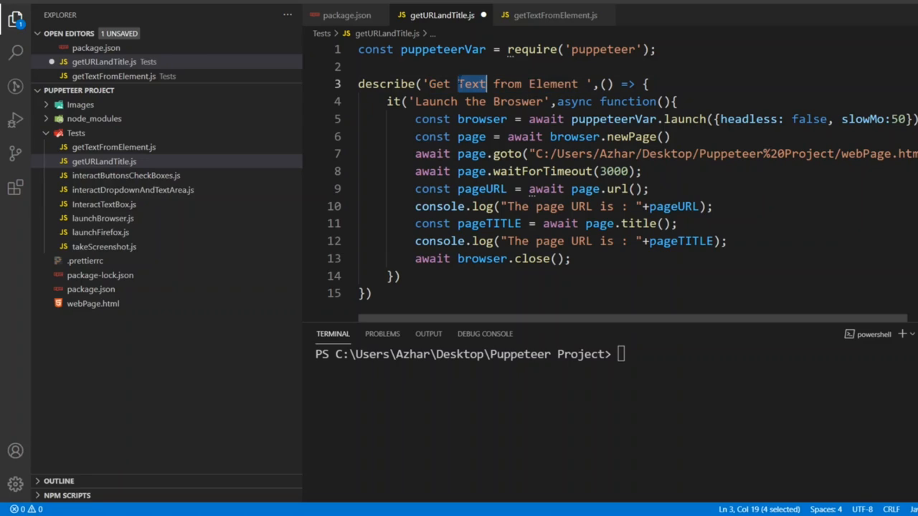
{"action": "type", "text": "URL"}
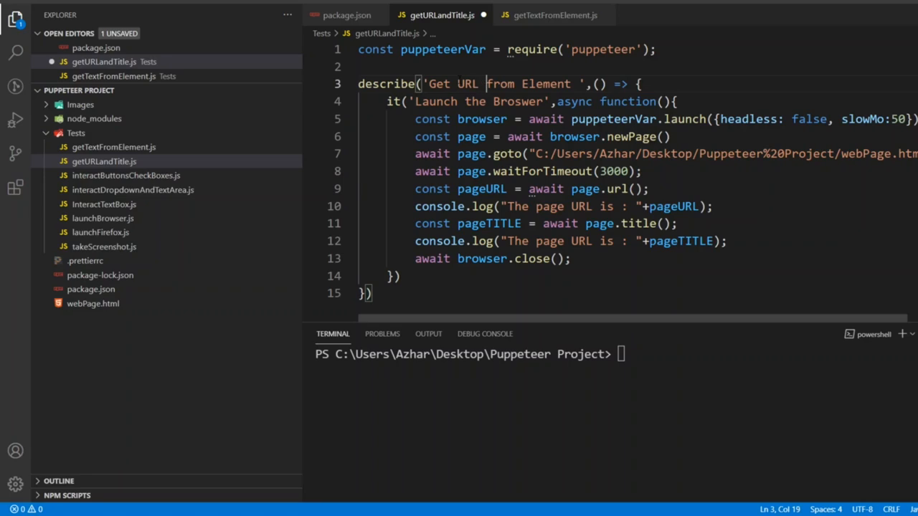
{"action": "type", "text": "and"}
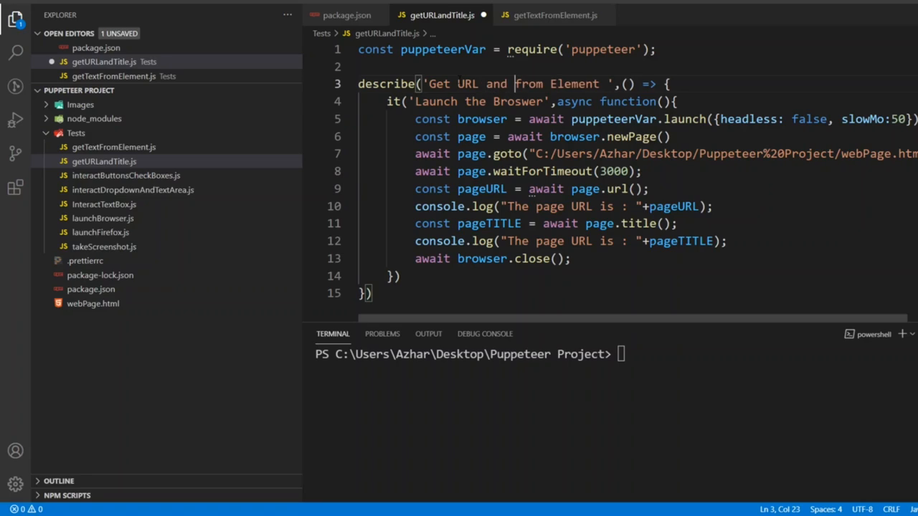
{"action": "type", "text": "TILTE"}
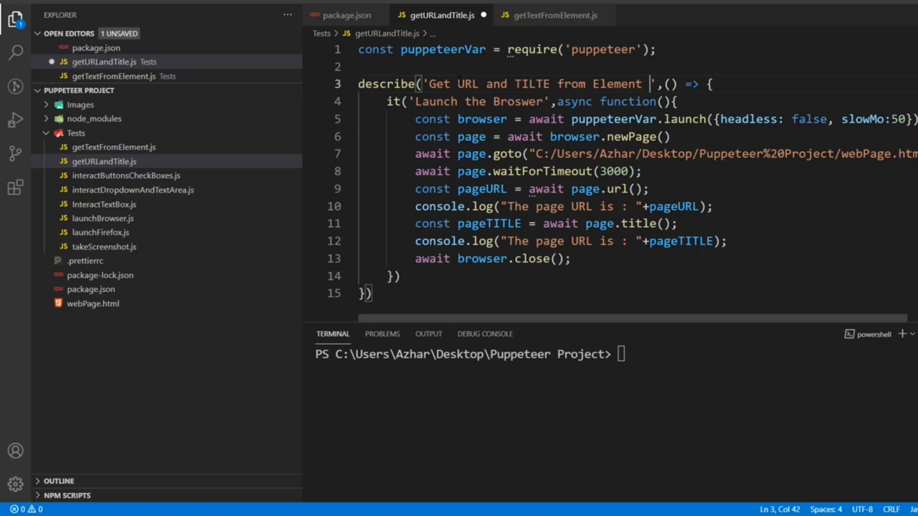
{"action": "key", "text": "BackSpace"}
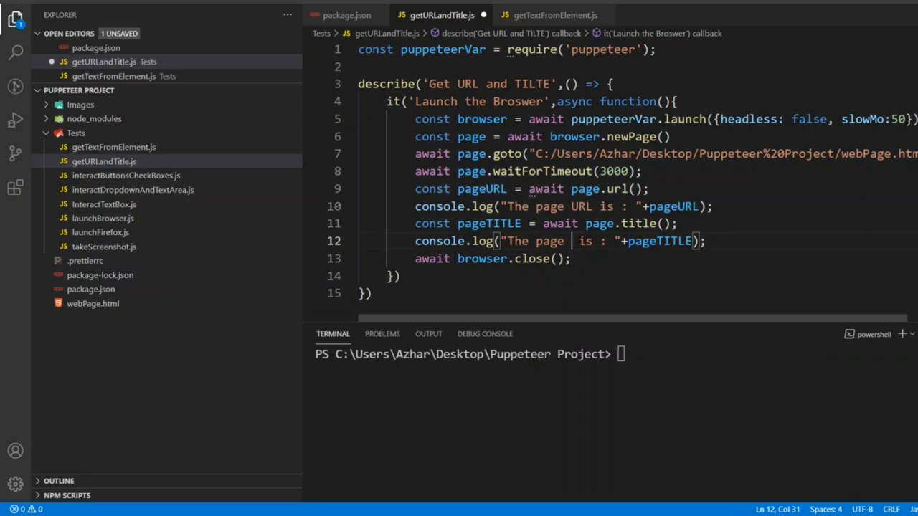
- Relabel the copied log line as The page TITLE is :, save, and type npm test in the terminal
{"action": "type", "text": "TITLE"}
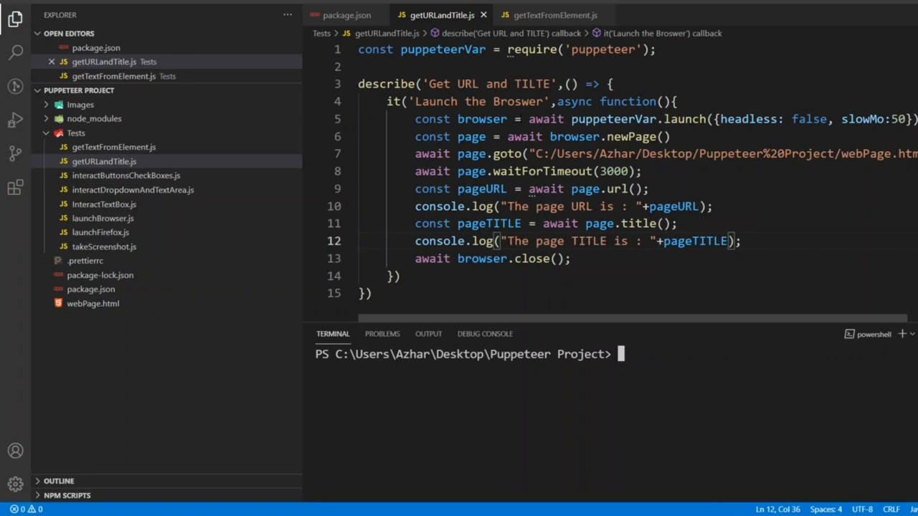
{"action": "type", "text": "npm test"}
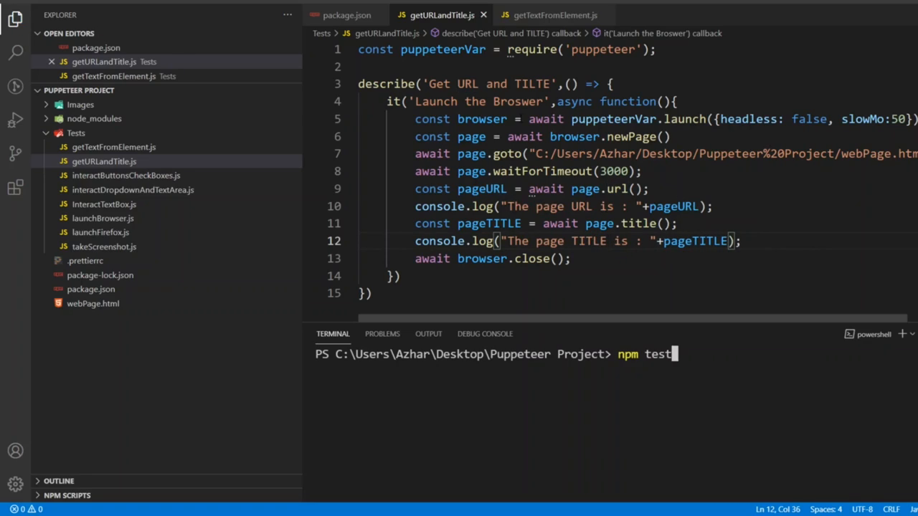